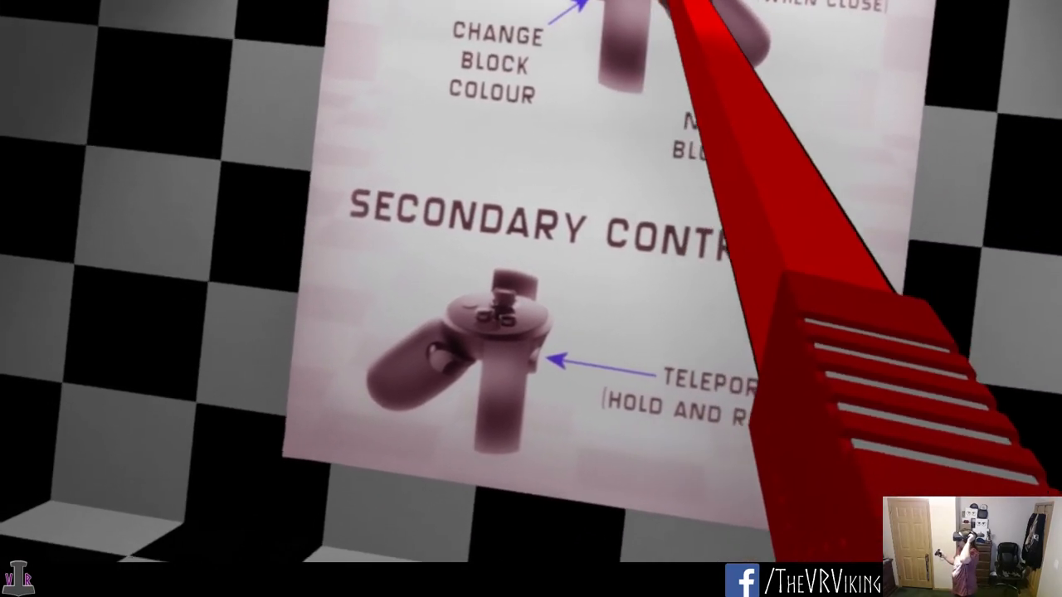
mouse_move(531, 298)
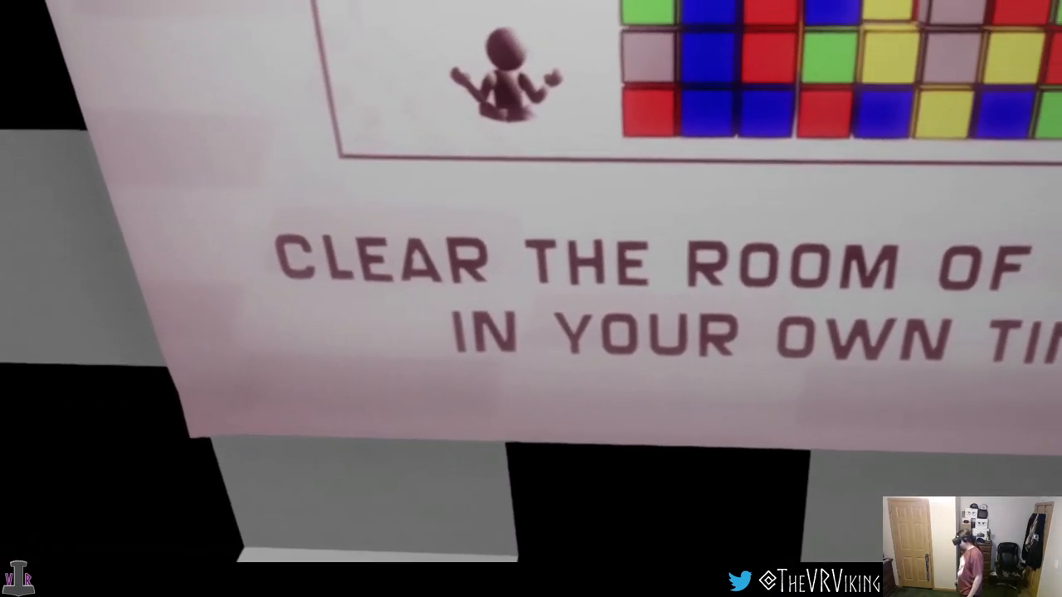
mouse_move(531, 298)
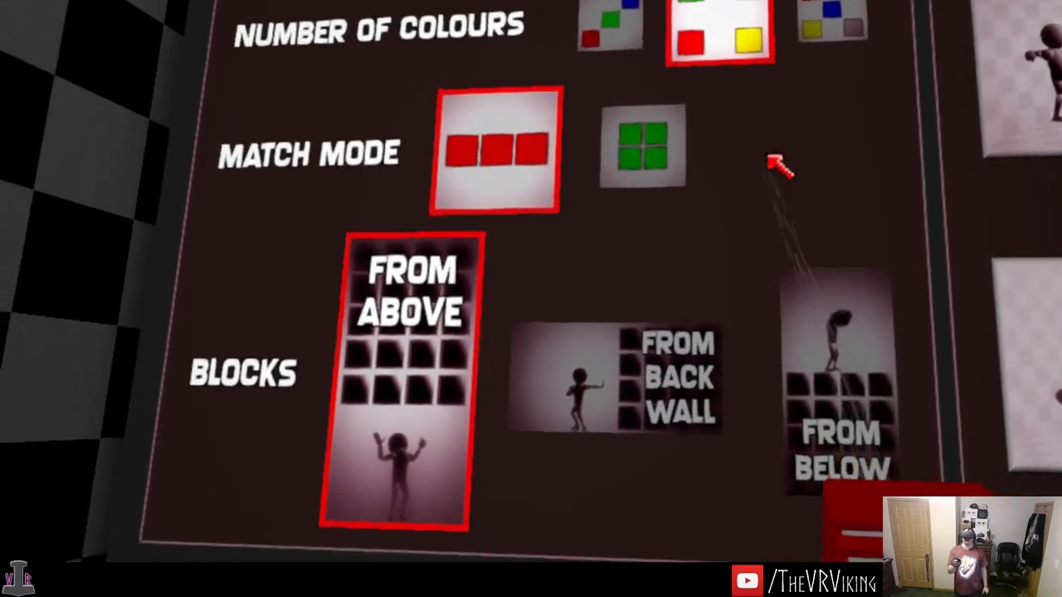
scroll(down, 3)
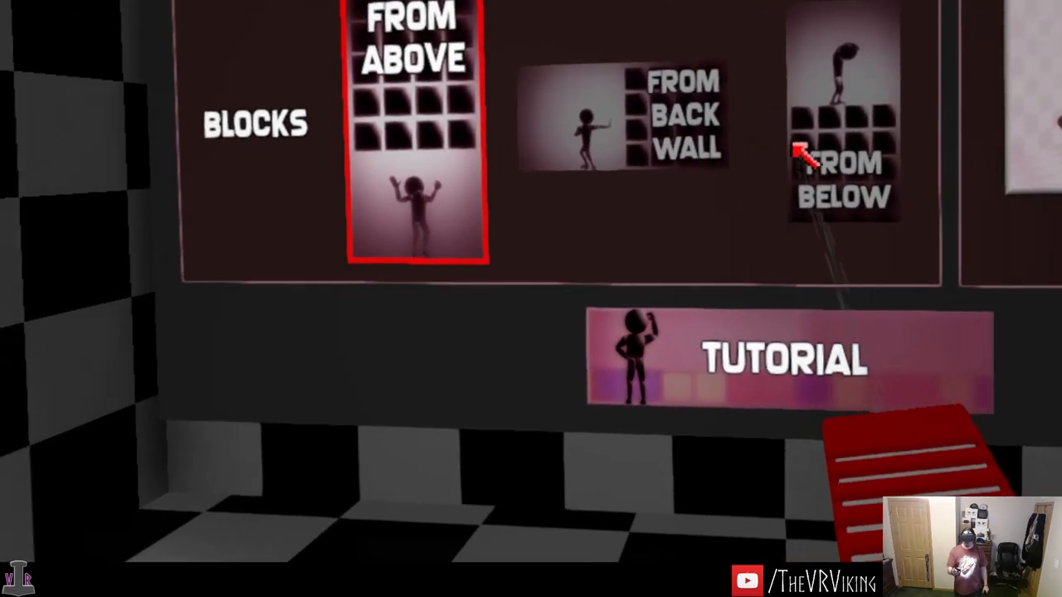